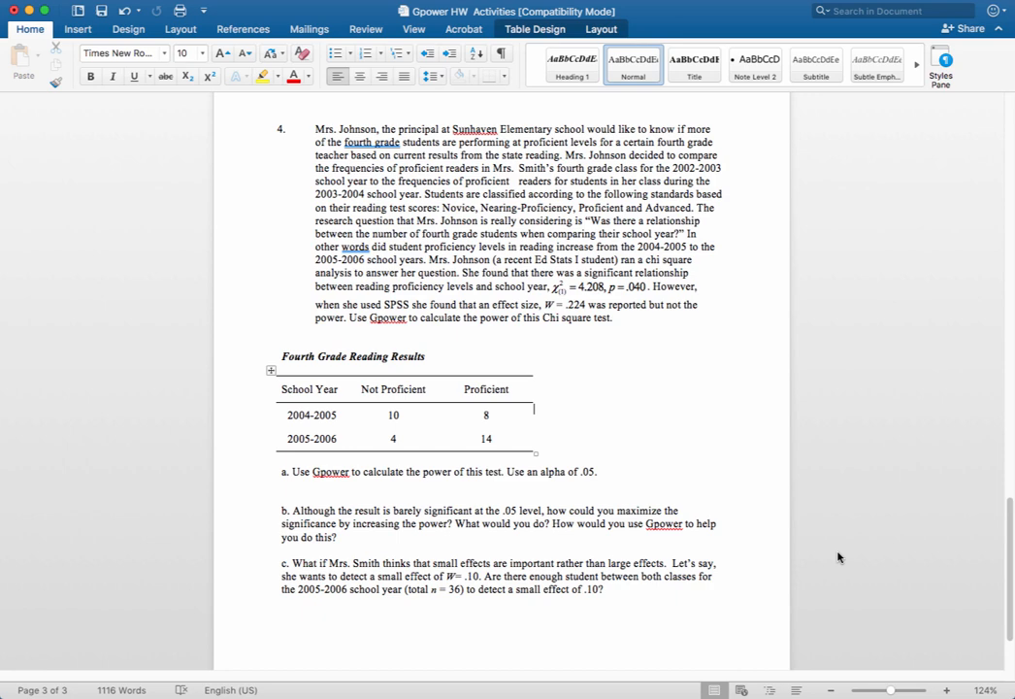
pyautogui.moveTo(861, 514)
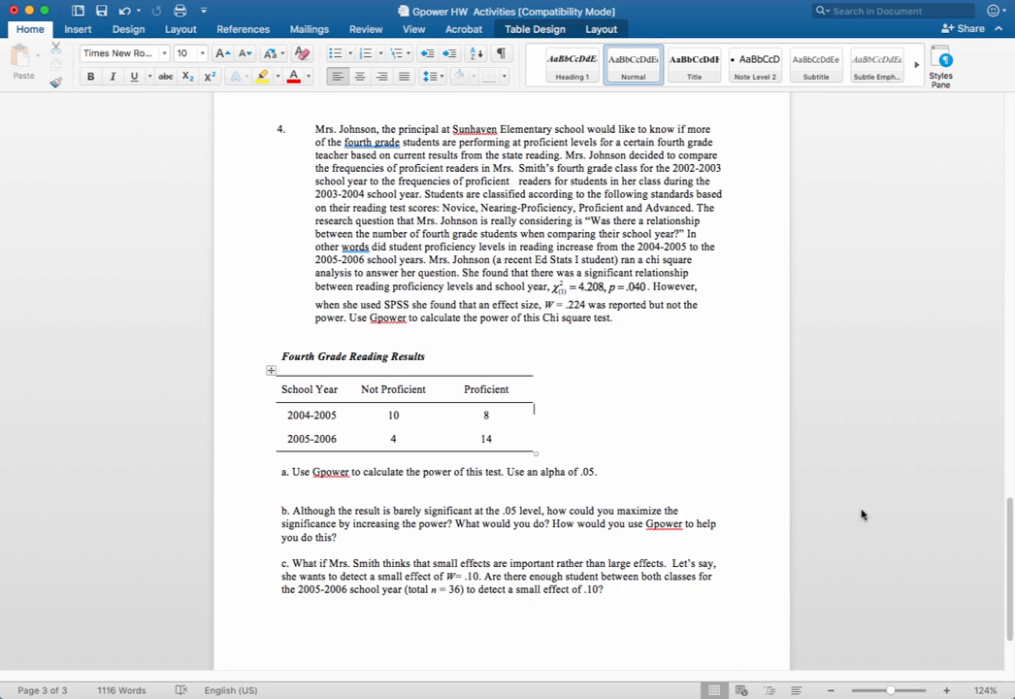
pyautogui.moveTo(850, 326)
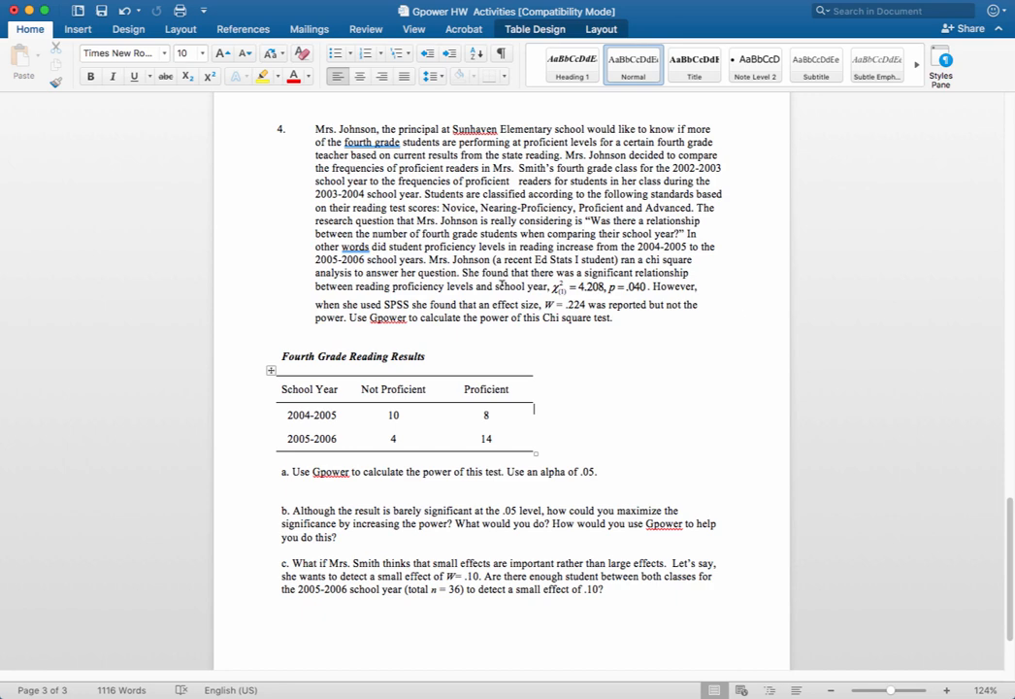
pyautogui.moveTo(442, 404)
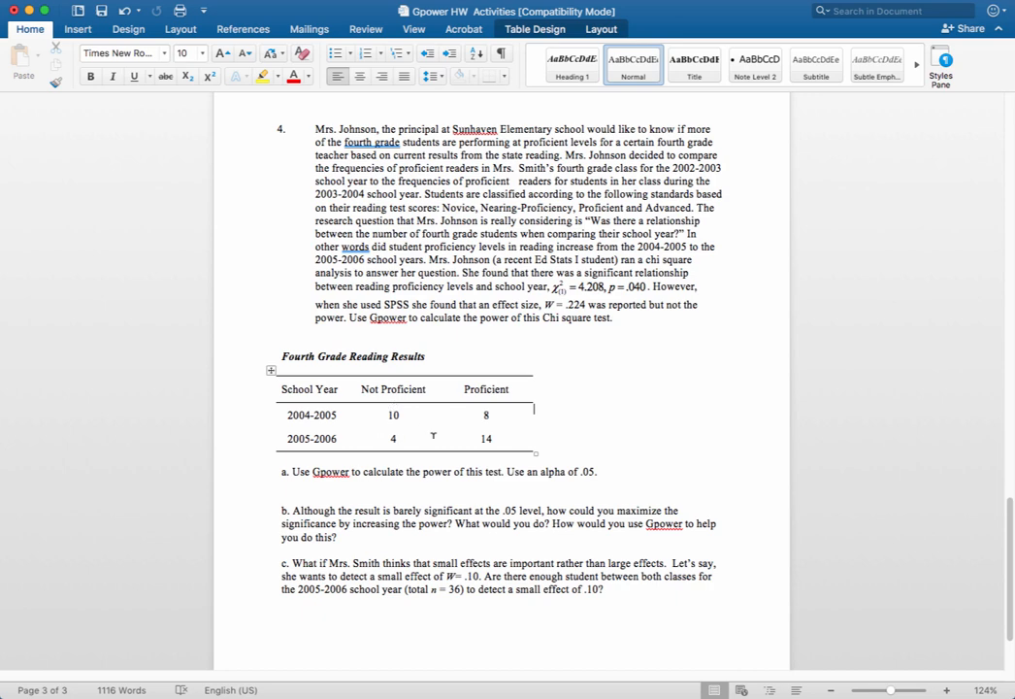
pyautogui.moveTo(668, 404)
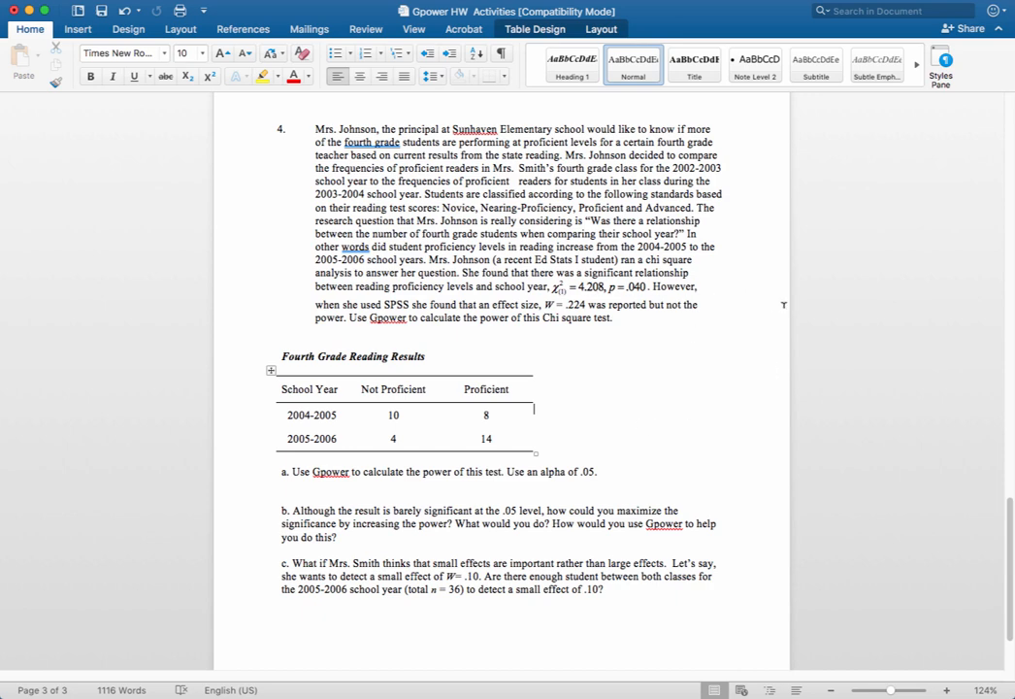
pyautogui.moveTo(881, 315)
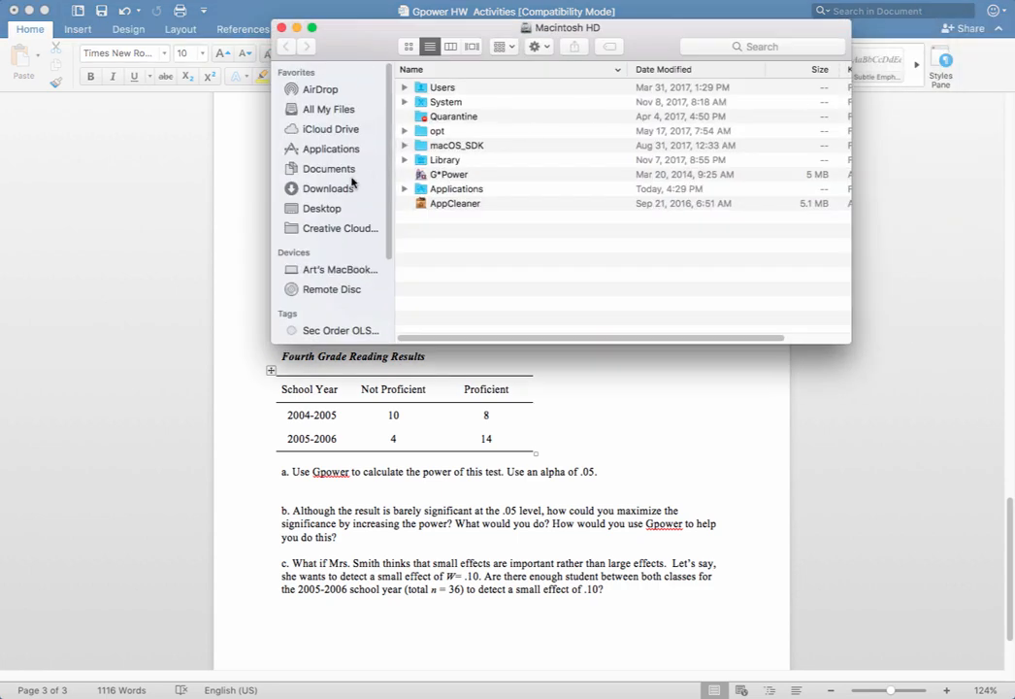
# Launch G*Power and choose χ² tests, Contingency tables goodness-of-fit, with Post hoc analysis type.
pyautogui.doubleClick(450, 175)
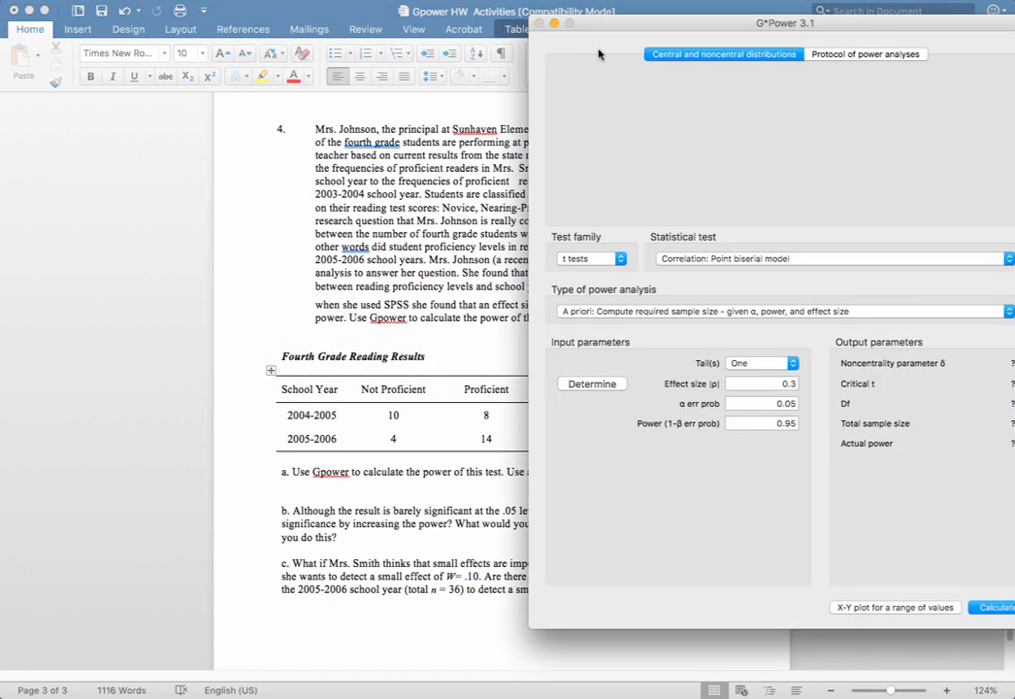
pyautogui.moveTo(787, 24); pyautogui.dragTo(815, 16)
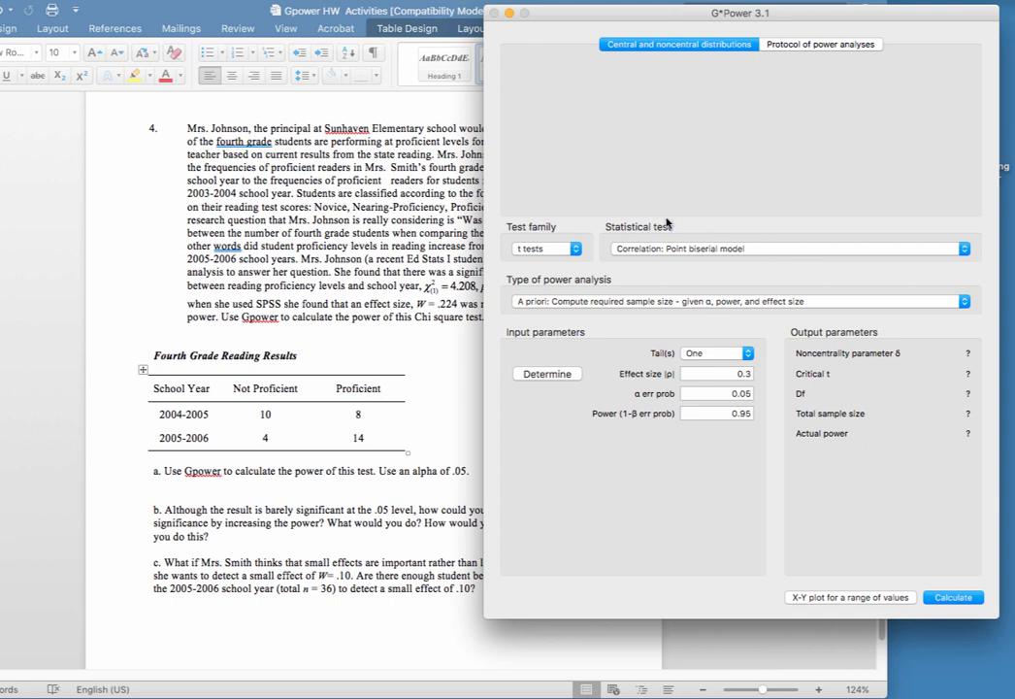
pyautogui.click(547, 248)
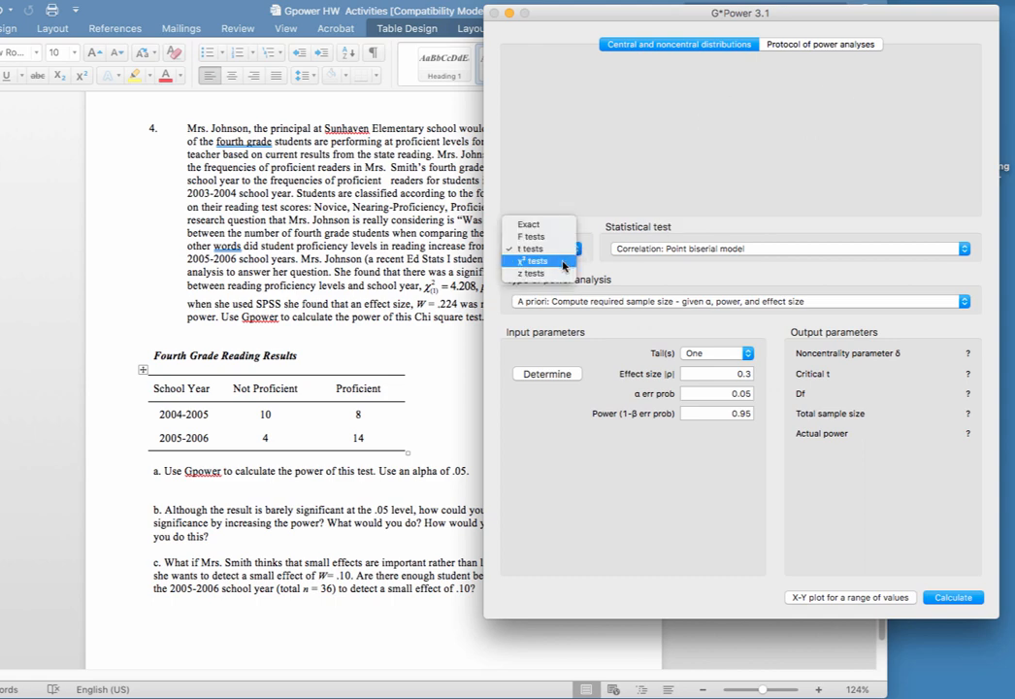
pyautogui.click(531, 260)
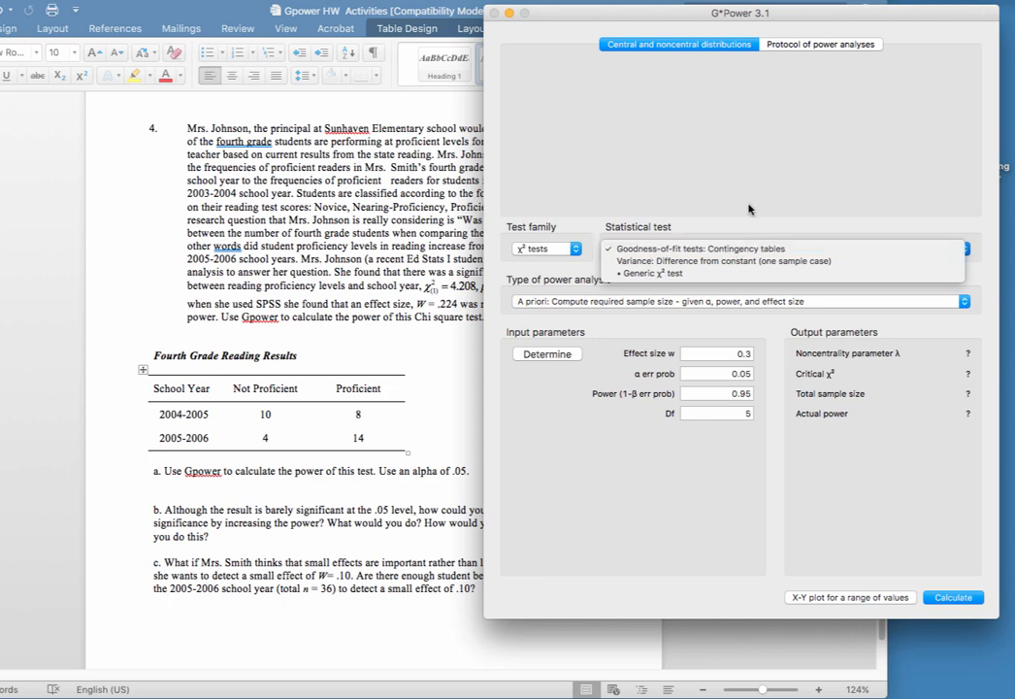
pyautogui.click(687, 249)
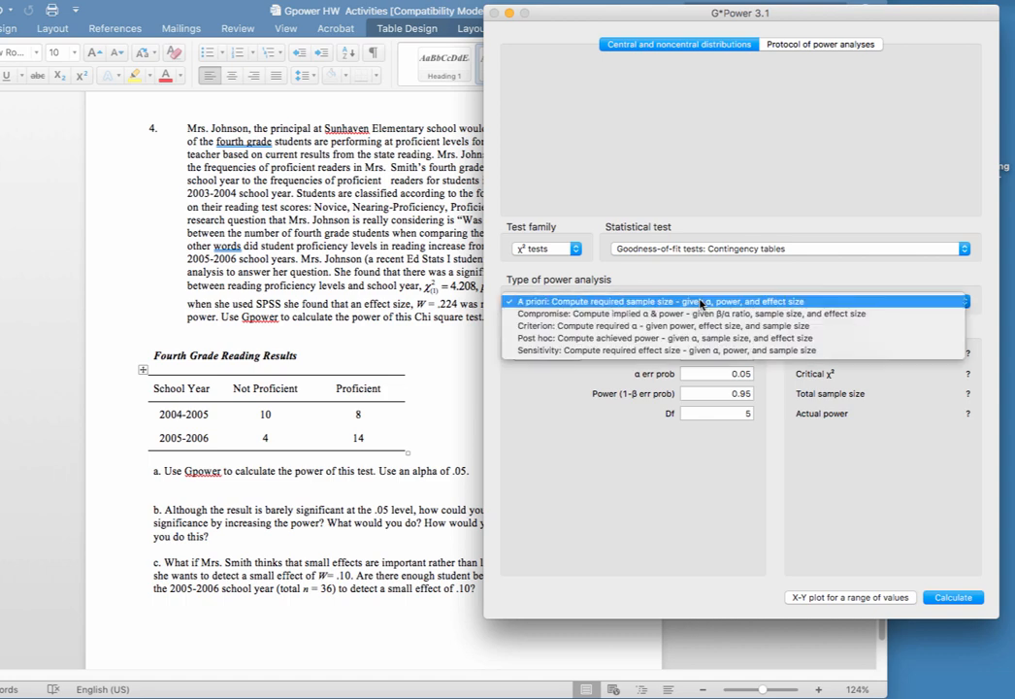
pyautogui.click(679, 337)
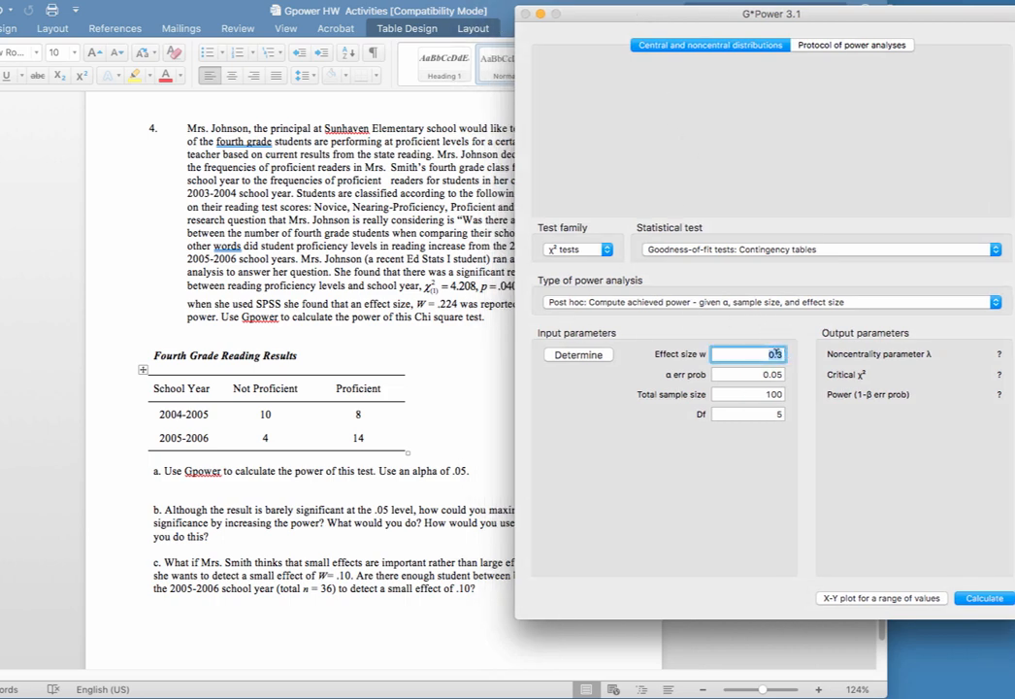
# Enter effect size w .224, total sample size 36 and Df 1 for the post hoc test.
pyautogui.write('.22')
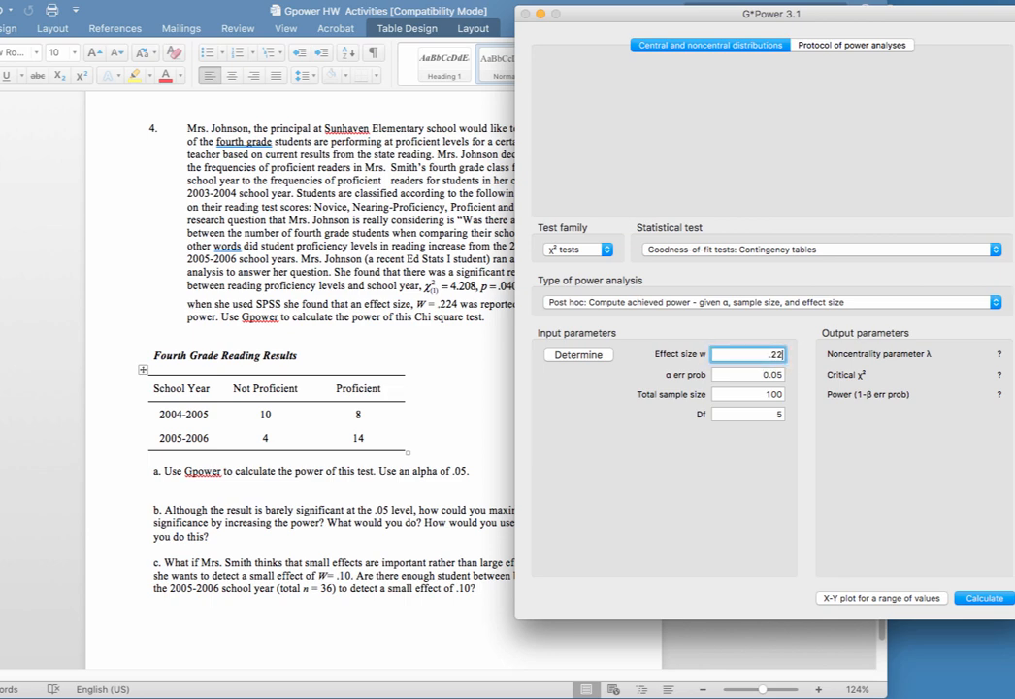
pyautogui.write('4')
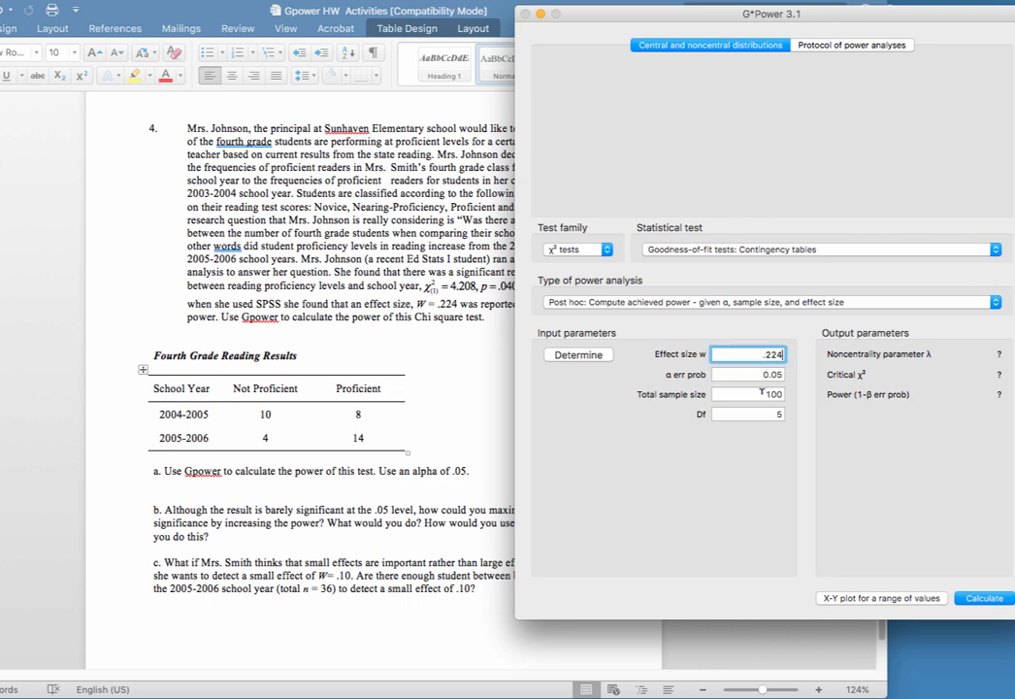
pyautogui.click(747, 392)
pyautogui.write('3')
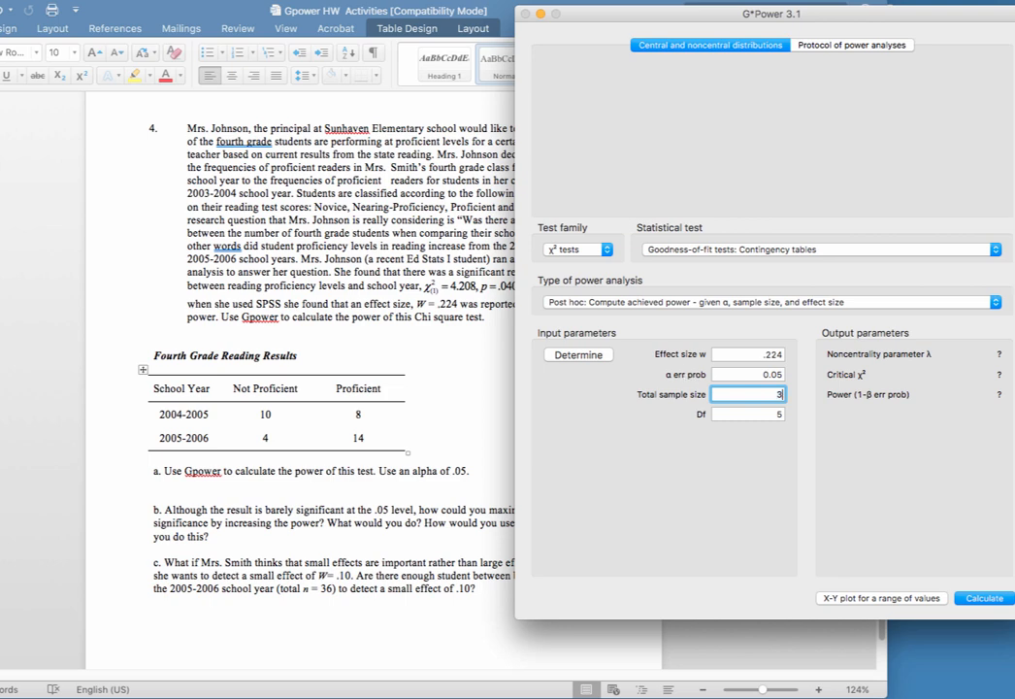
pyautogui.write('6')
pyautogui.click(747, 413)
pyautogui.write('1')
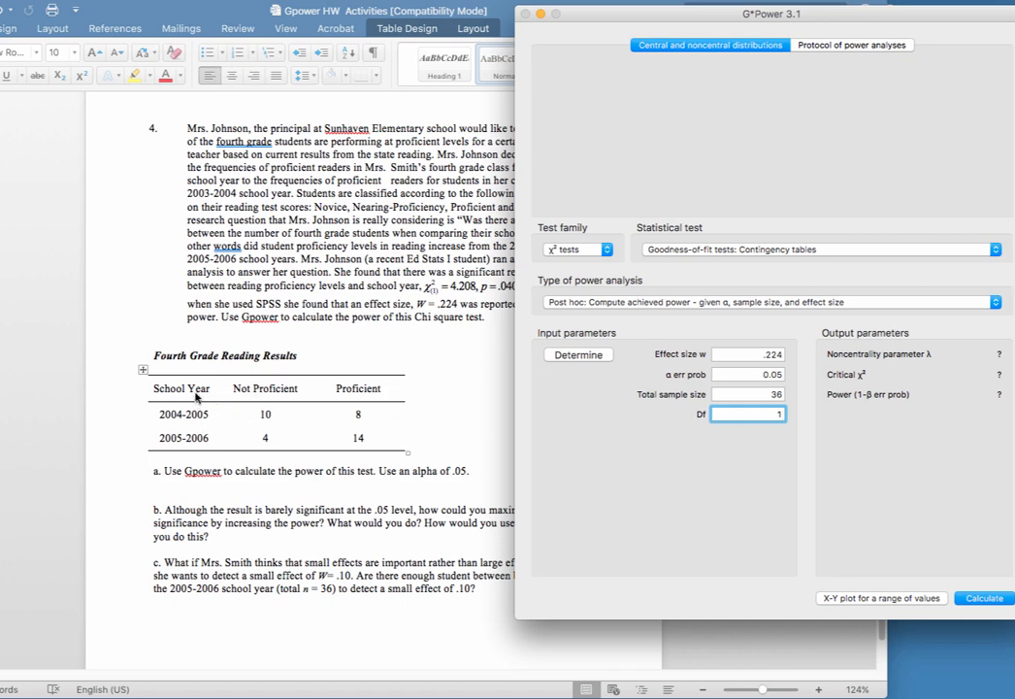
pyautogui.moveTo(198, 462)
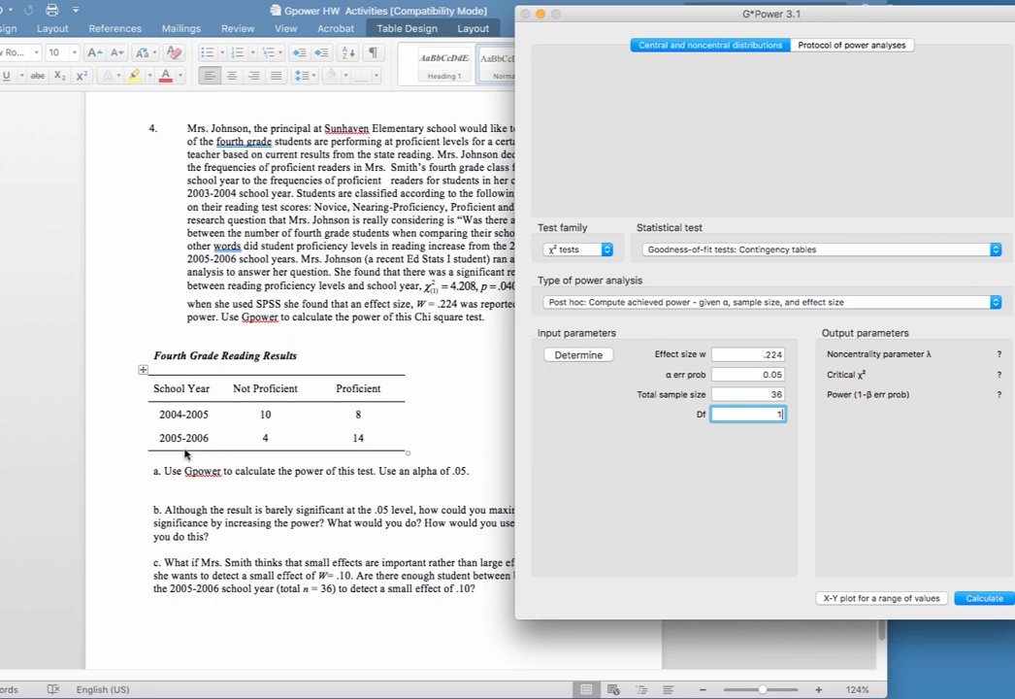
pyautogui.moveTo(253, 392)
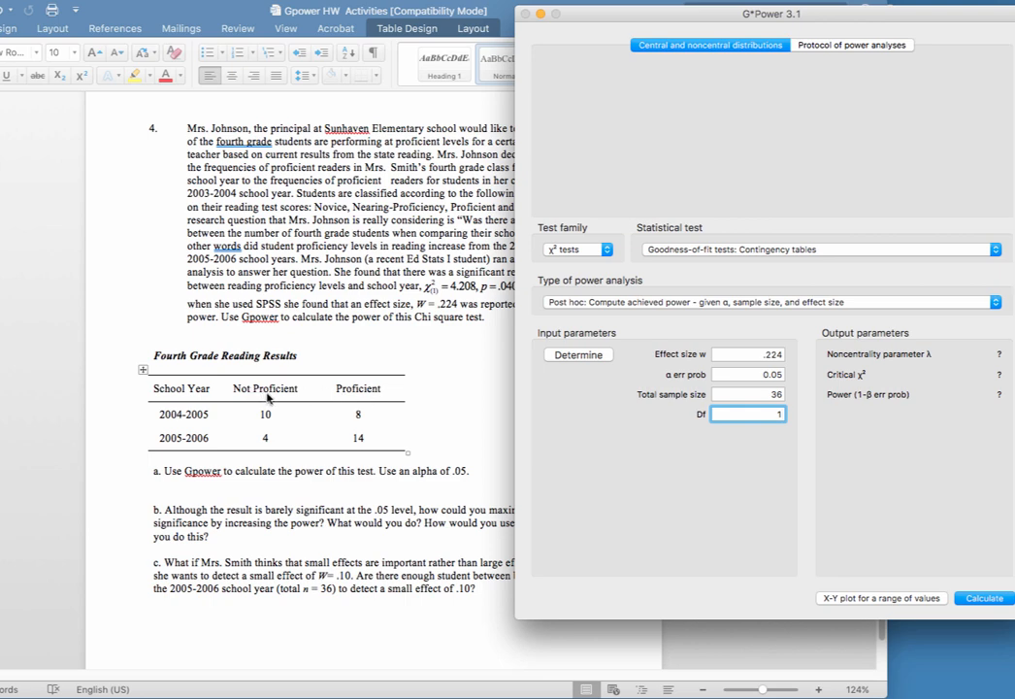
pyautogui.moveTo(431, 381)
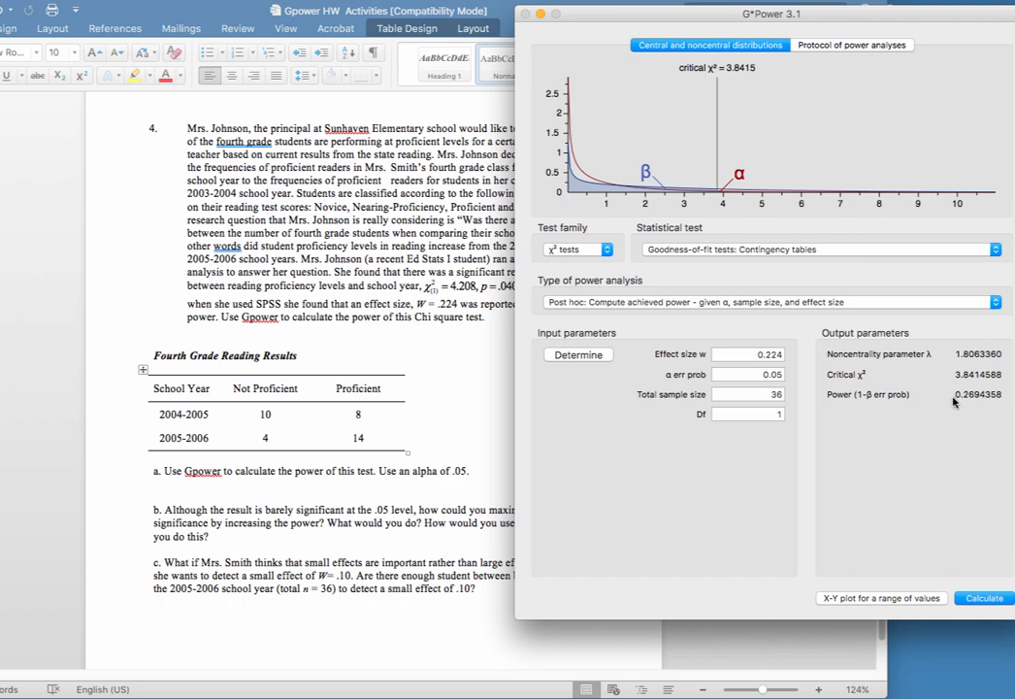
pyautogui.moveTo(931, 466)
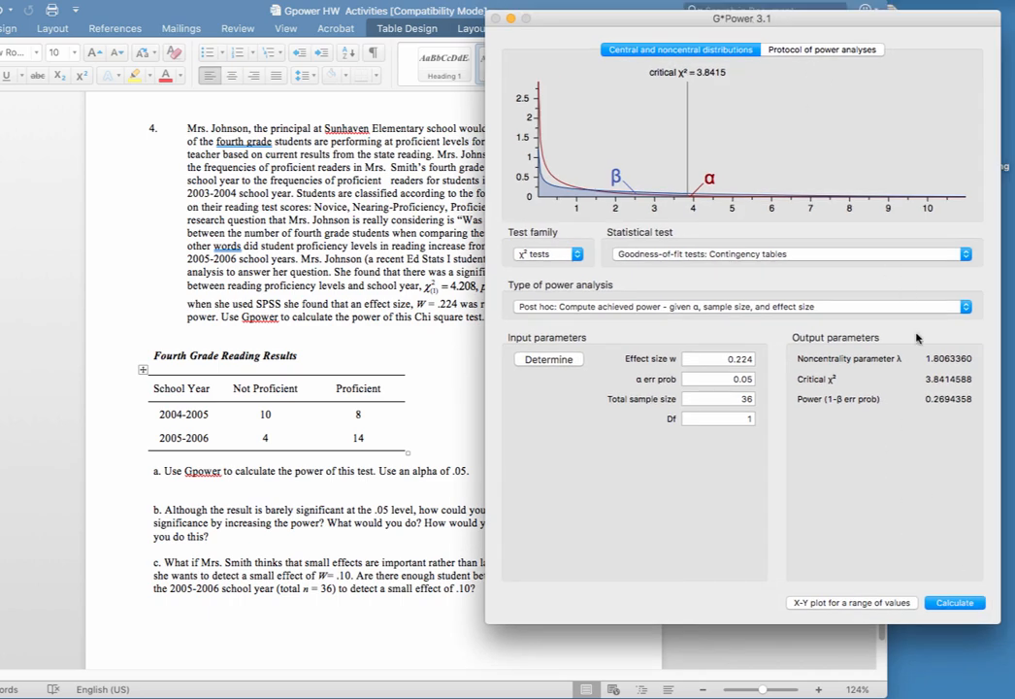
pyautogui.moveTo(955, 430)
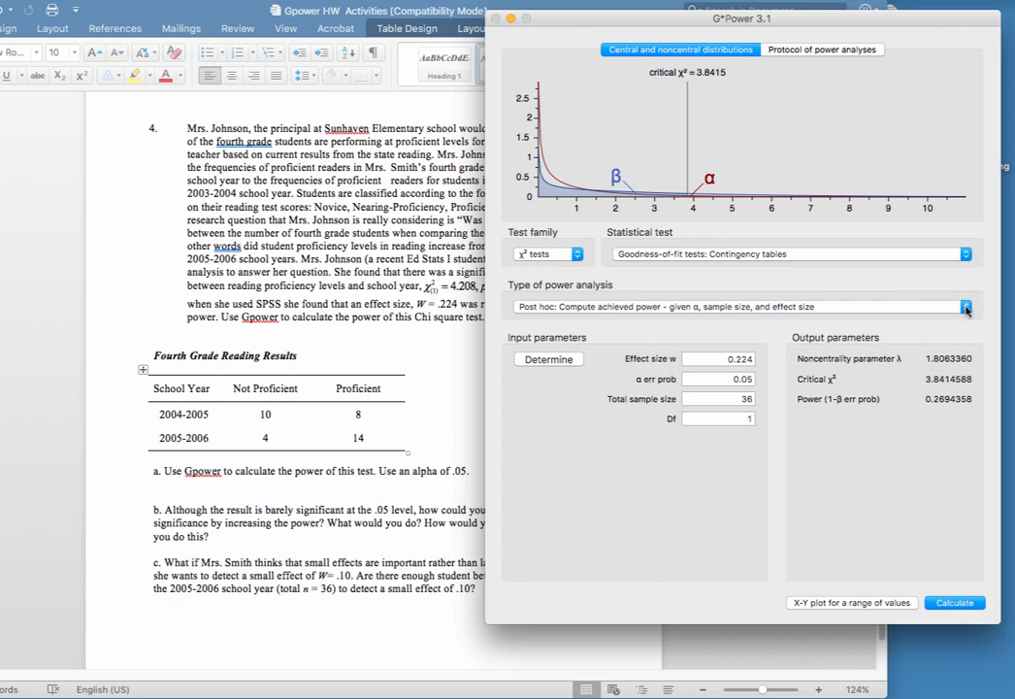
# Switch to A priori, set power to .80 and calculate the required sample size of 157.
pyautogui.click(967, 307)
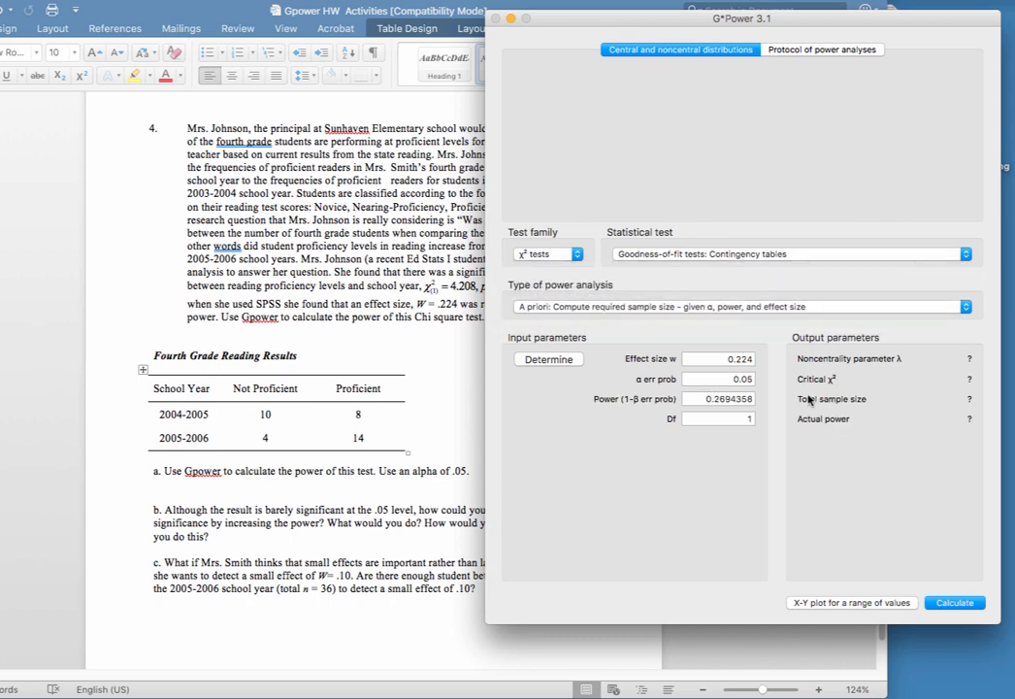
pyautogui.moveTo(654, 479)
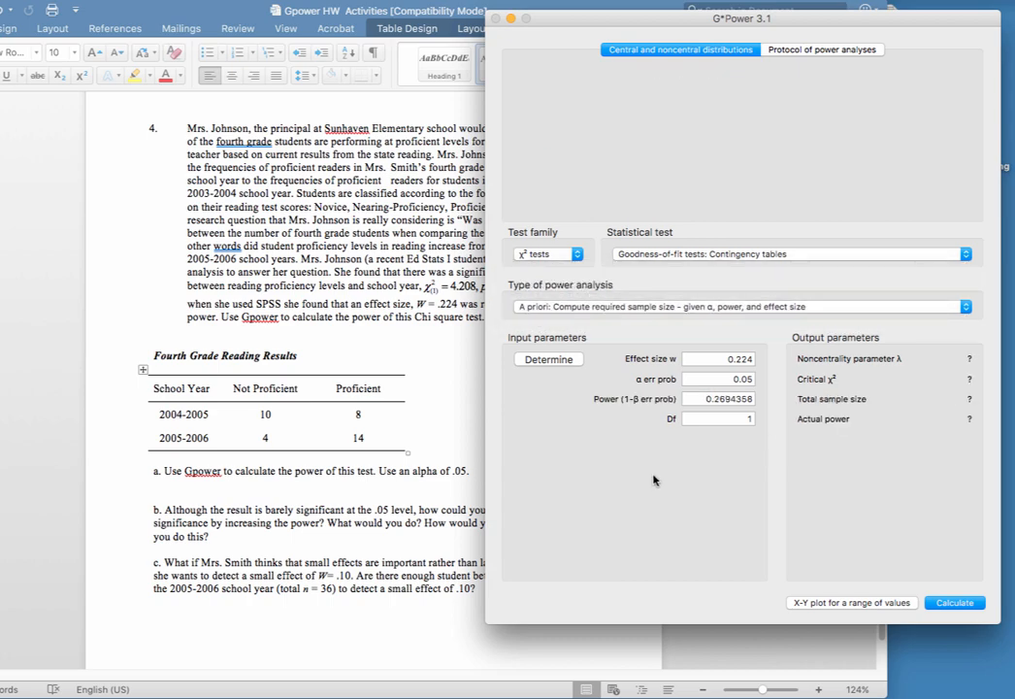
pyautogui.tripleClick(718, 400)
pyautogui.write('.8')
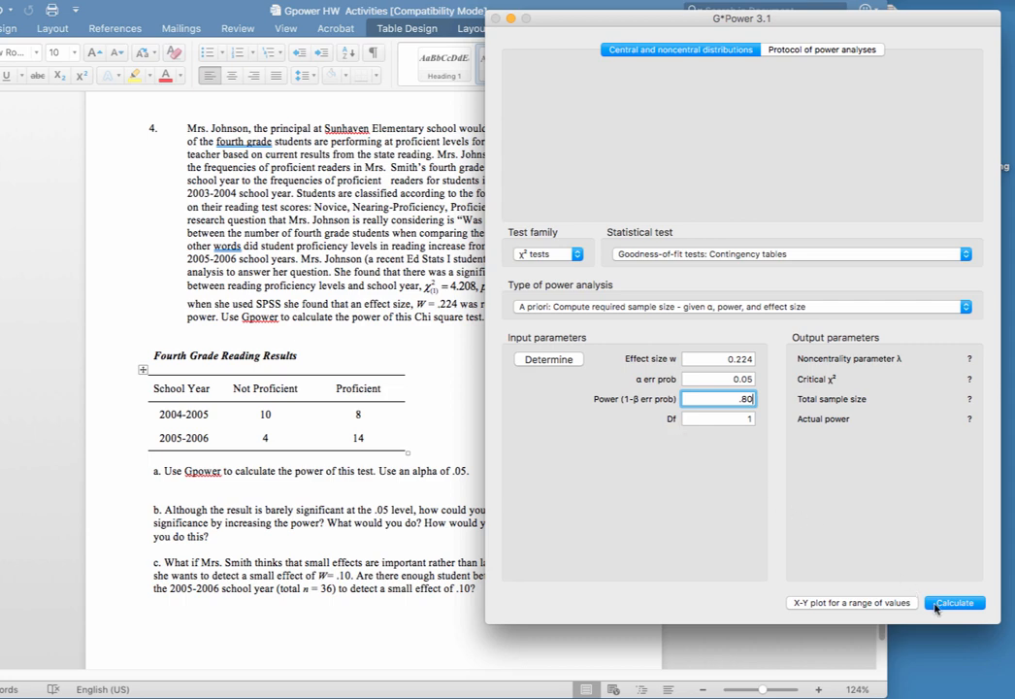
pyautogui.click(955, 602)
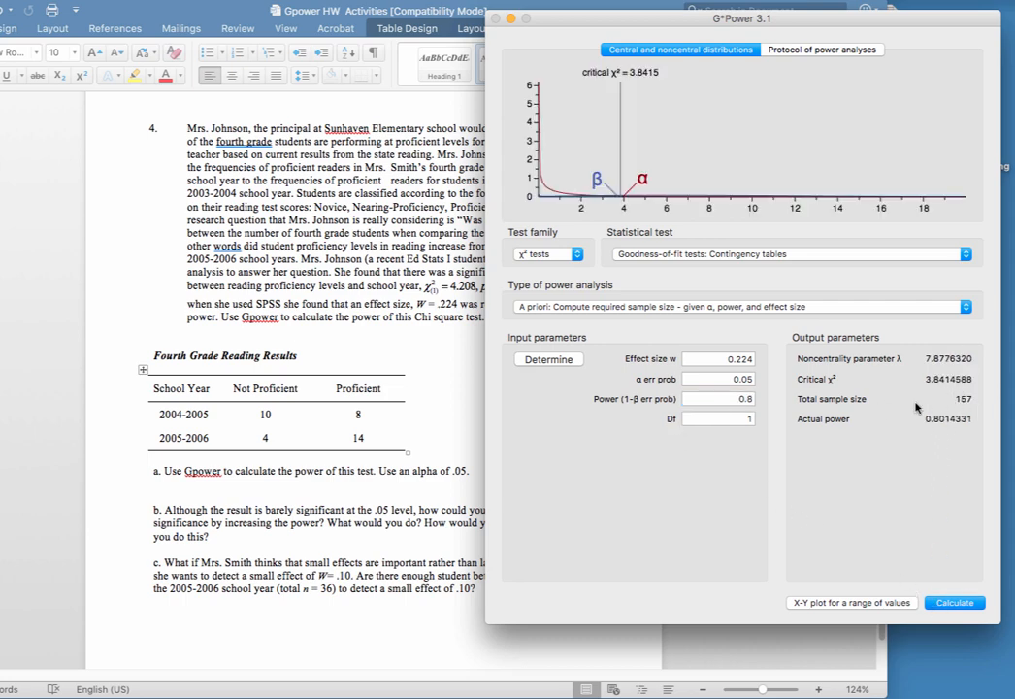
pyautogui.moveTo(947, 399)
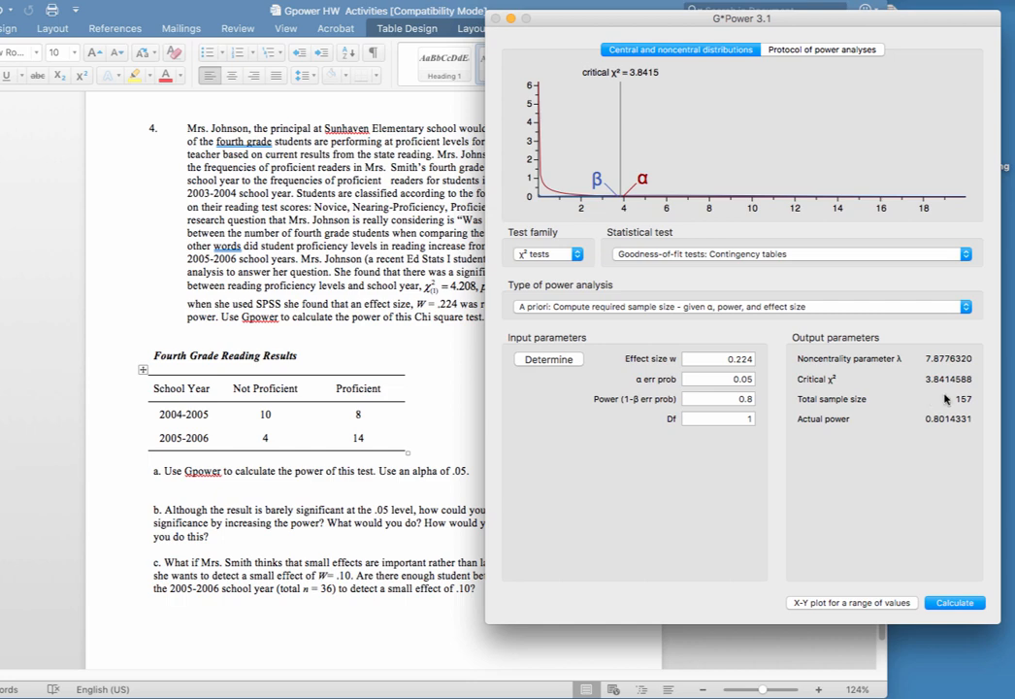
pyautogui.moveTo(955, 508)
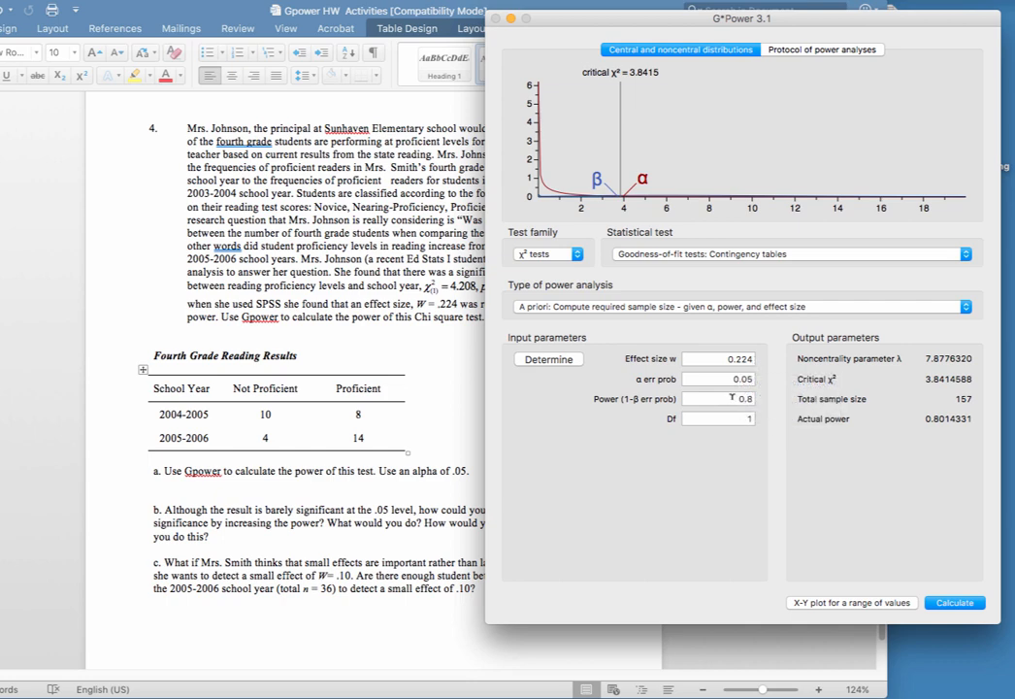
pyautogui.moveTo(505, 468)
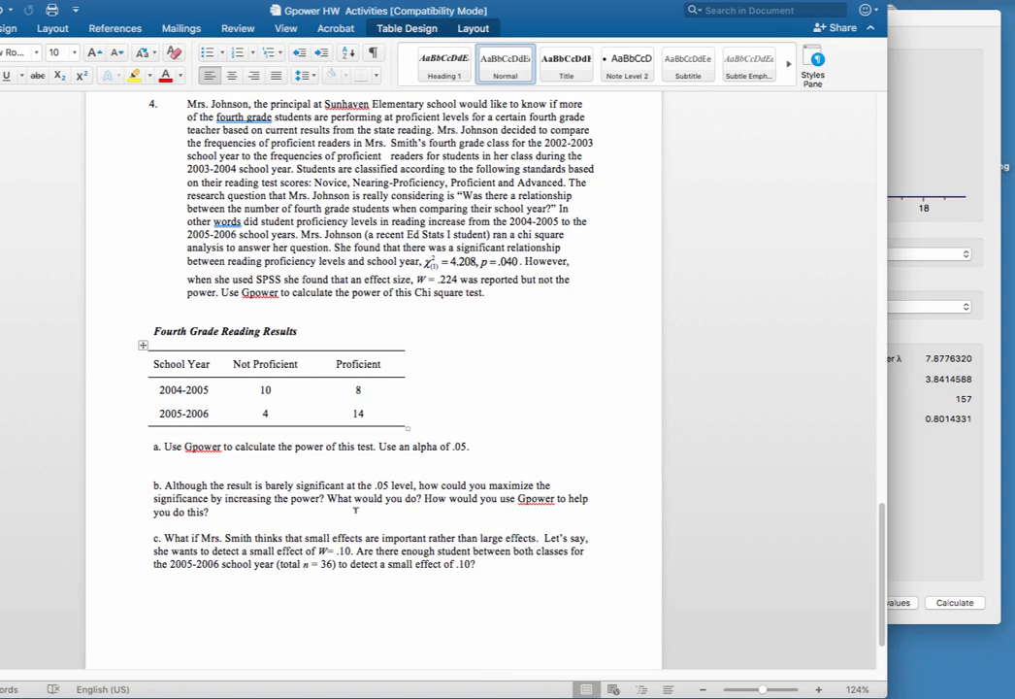
# Scroll the homework document down to question c about a small effect of w = .10.
pyautogui.scroll(-3)
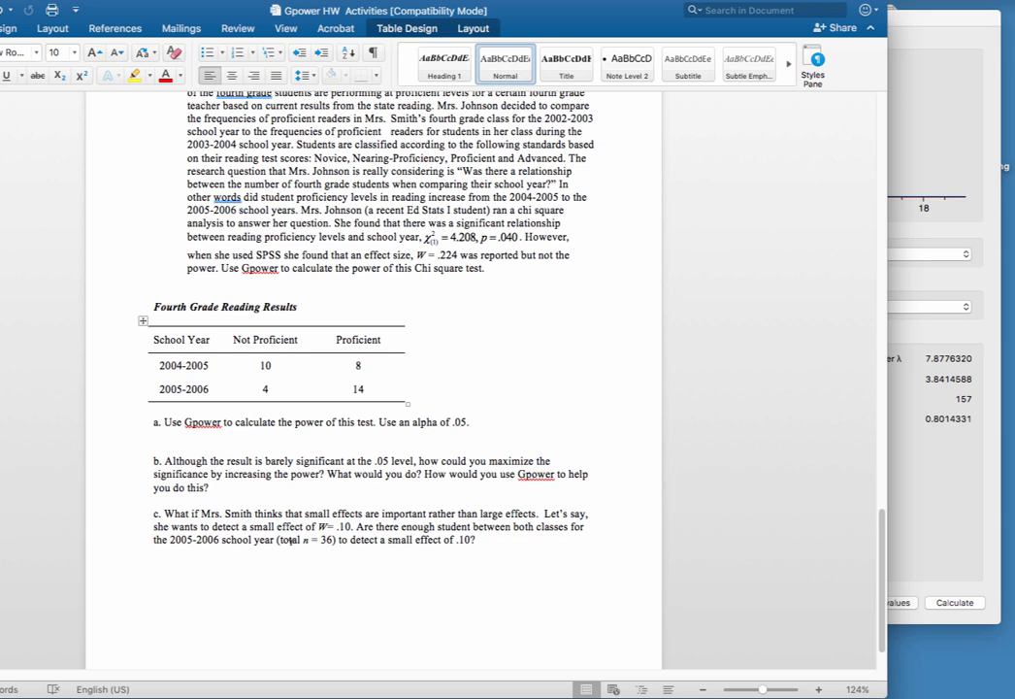
pyautogui.moveTo(928, 539)
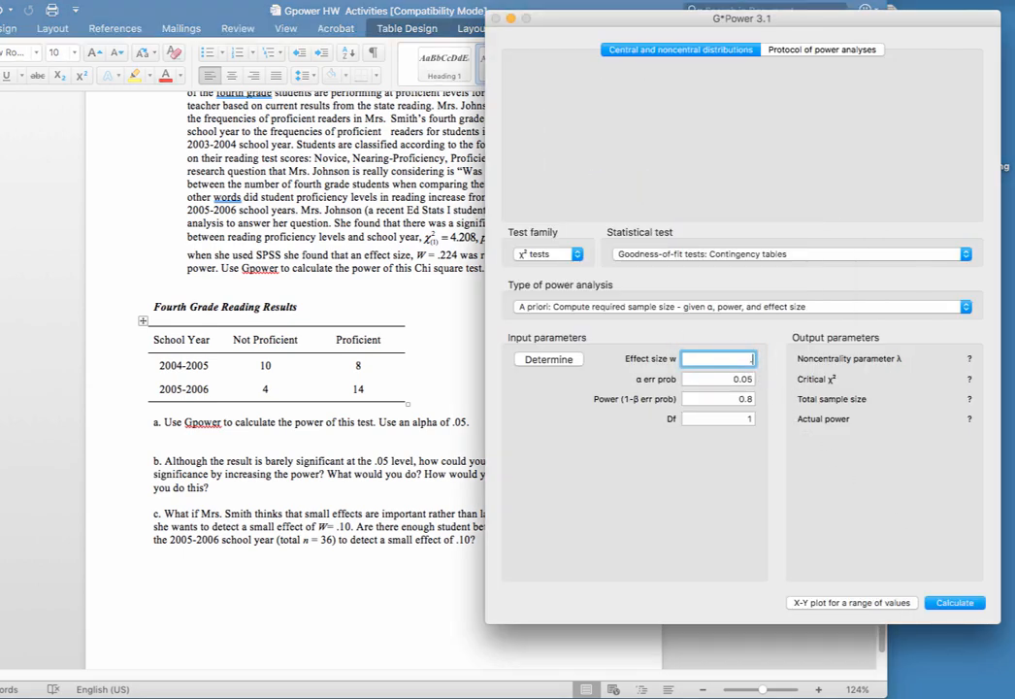
# Set effect size w to .10 and calculate the required sample size of 785.
pyautogui.write('.10')
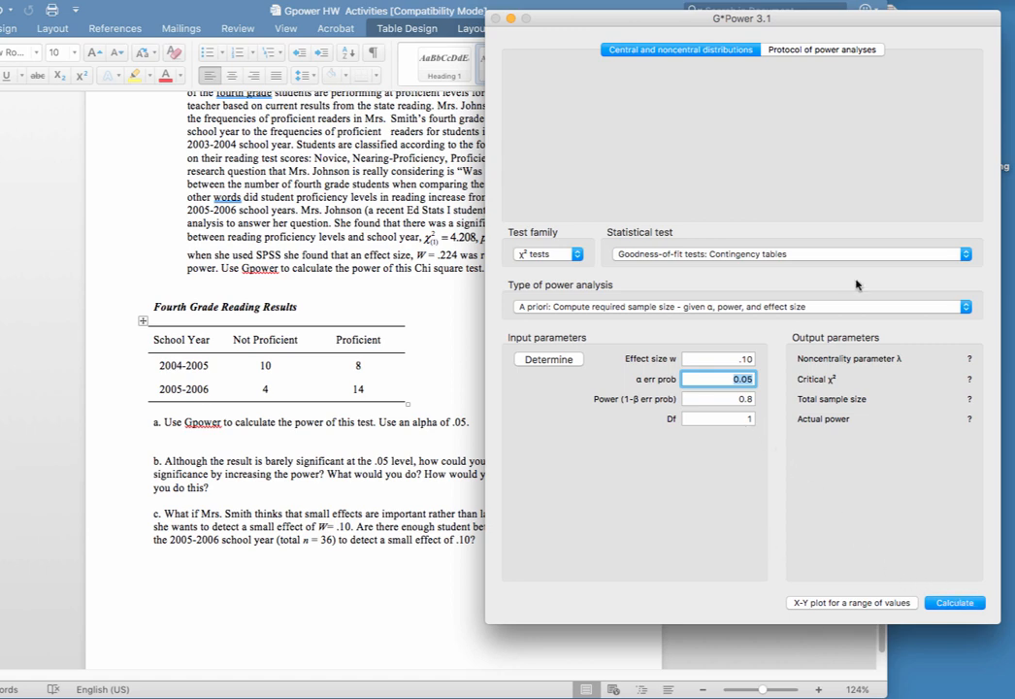
pyautogui.moveTo(586, 306)
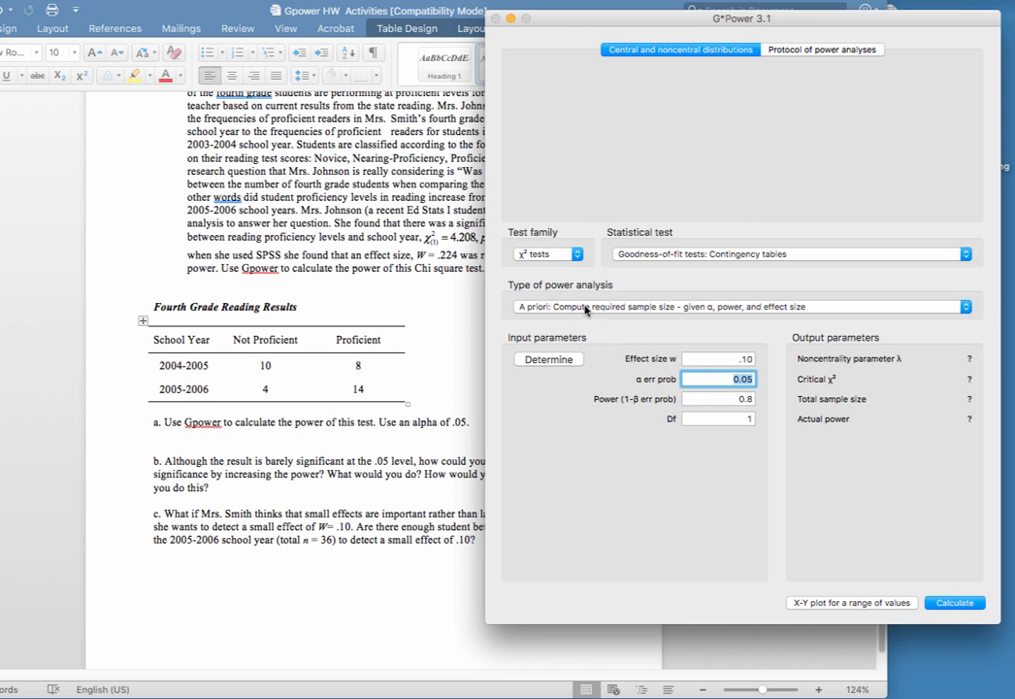
pyautogui.click(955, 602)
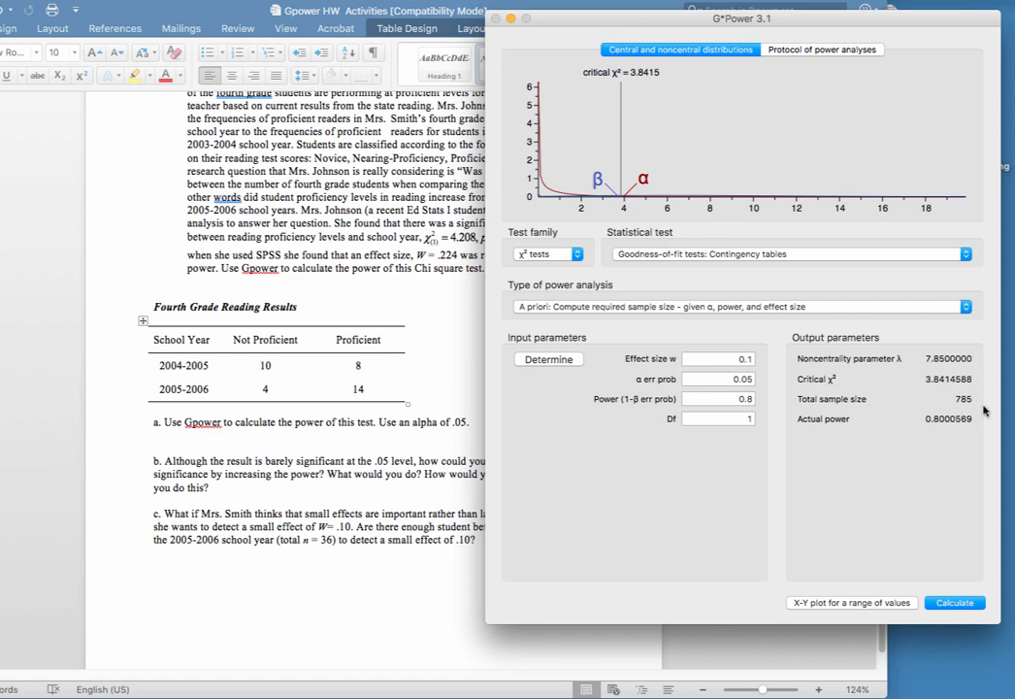
pyautogui.moveTo(904, 504)
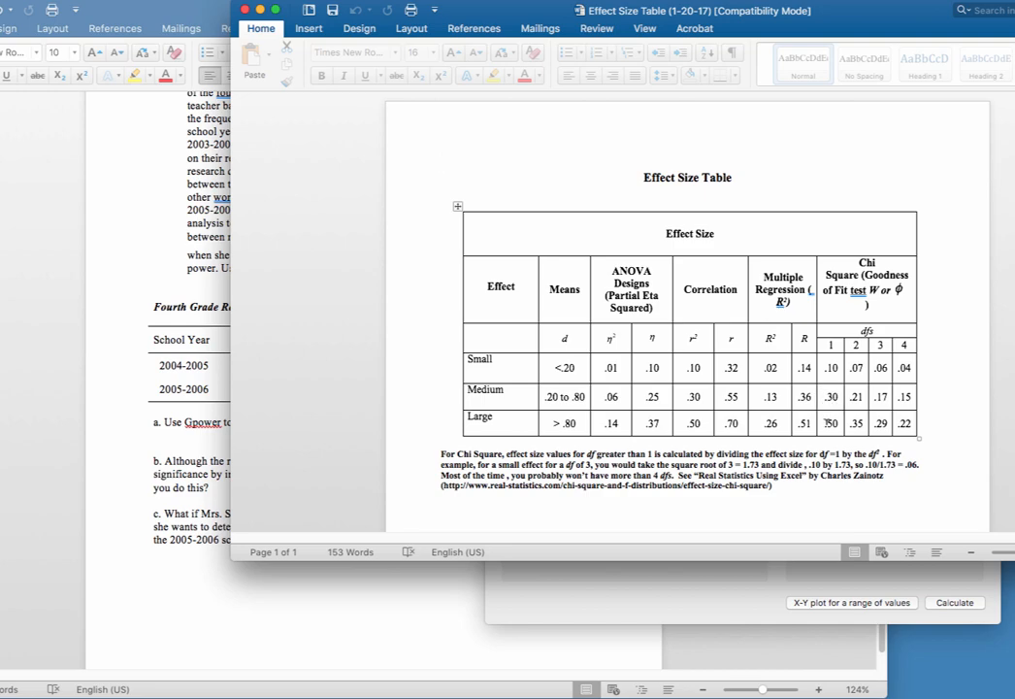
# Bring up the Effect Size Table document to read the Chi Square values.
pyautogui.click(440, 163)
pyautogui.write('.3')
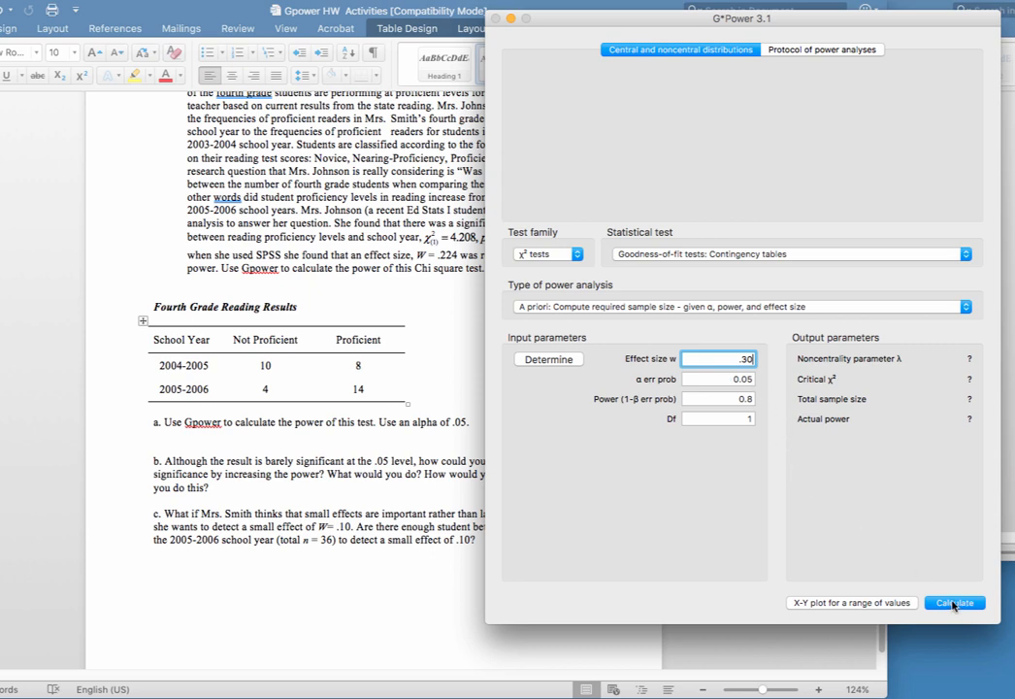
# Calculate the required sample size of 88 for effect size w = .30.
pyautogui.click(955, 601)
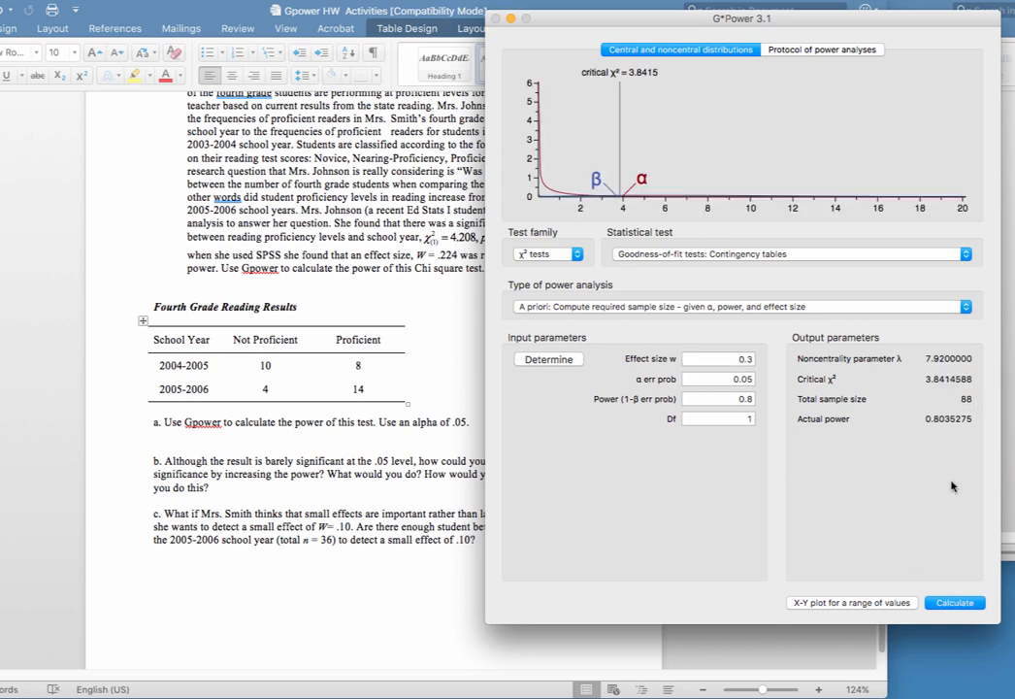
pyautogui.moveTo(912, 551)
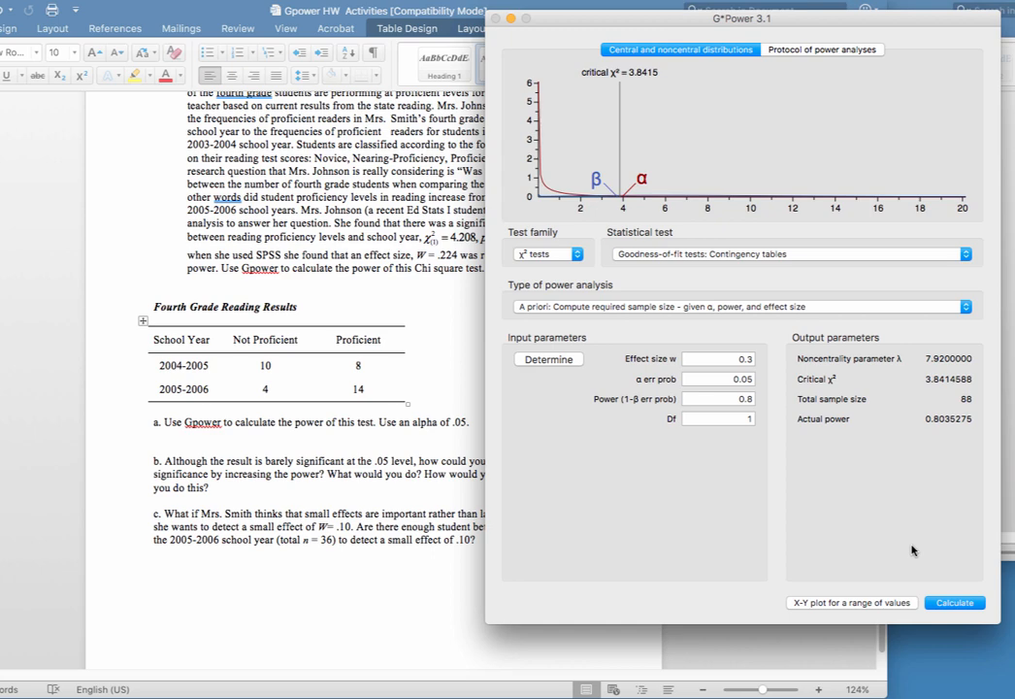
pyautogui.moveTo(764, 381)
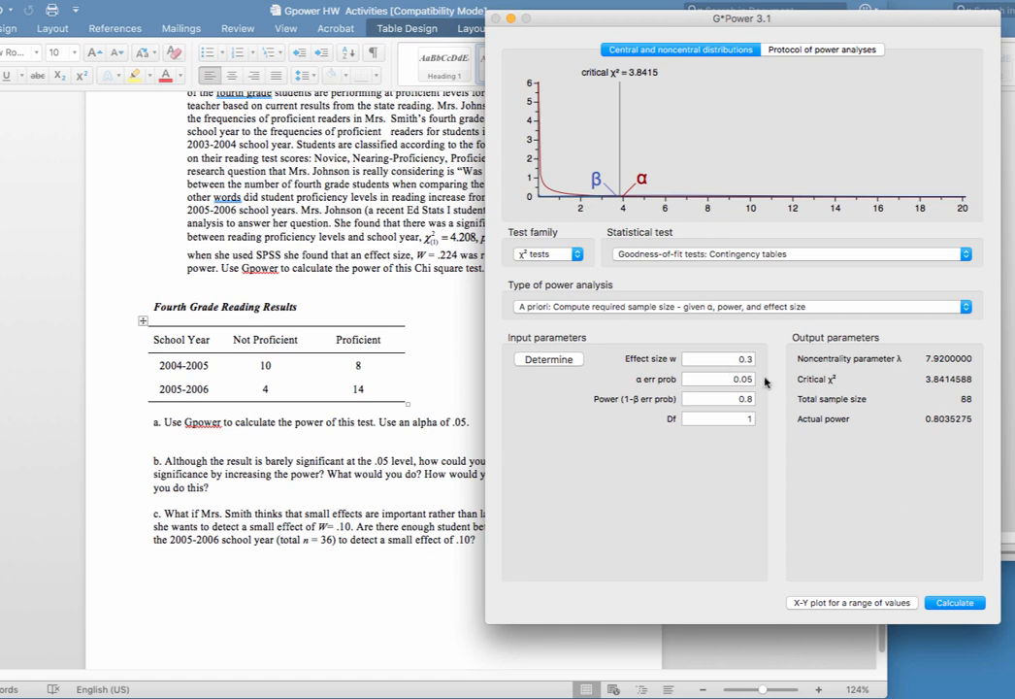